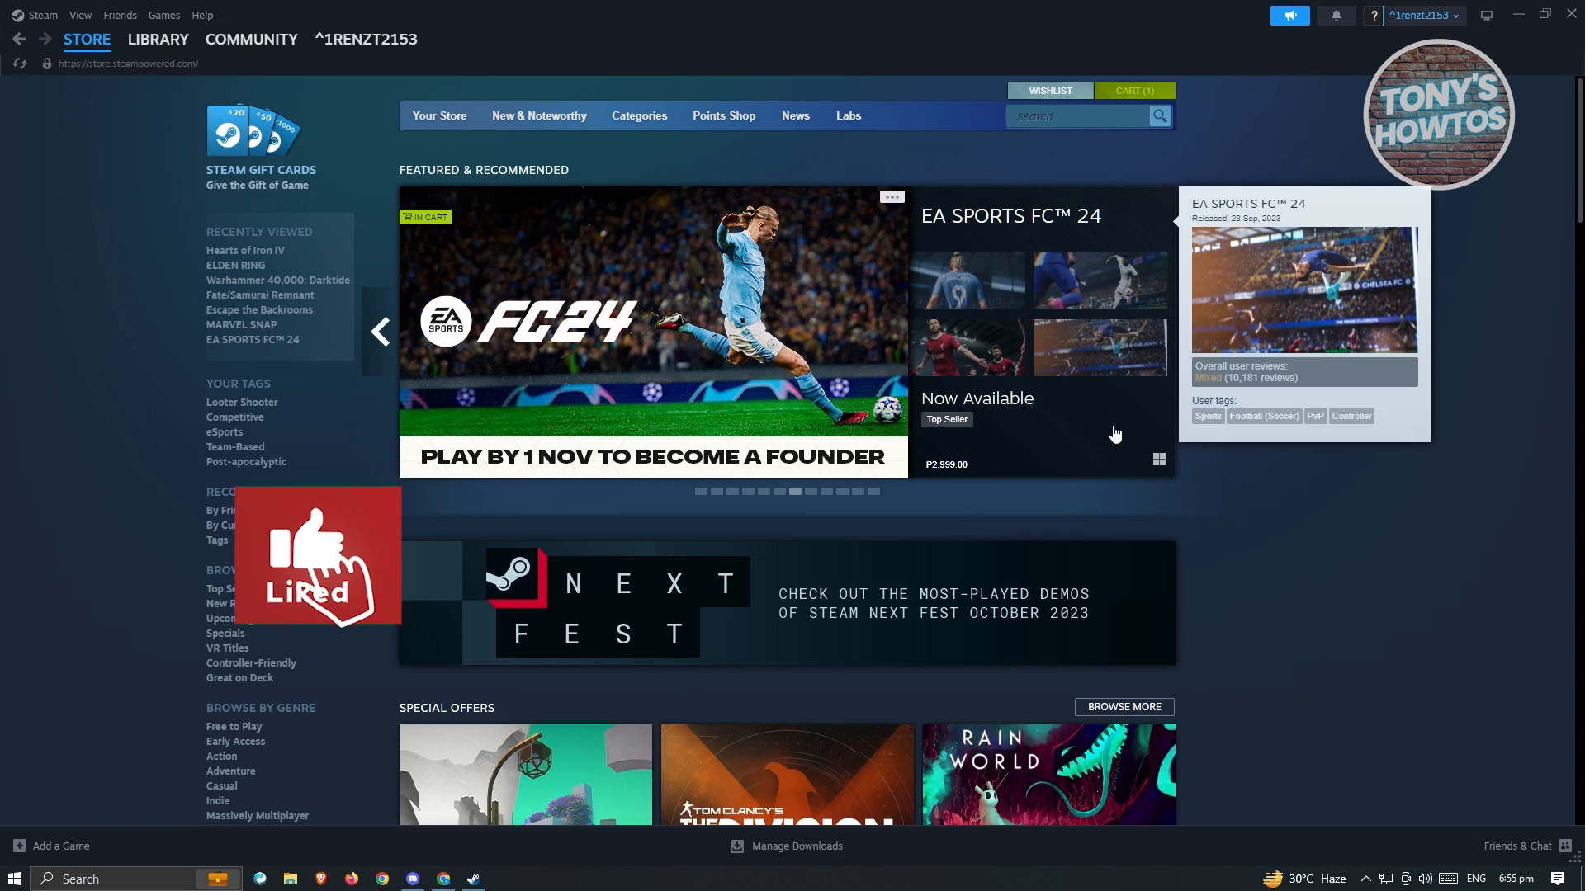
mouse_move(1397, 592)
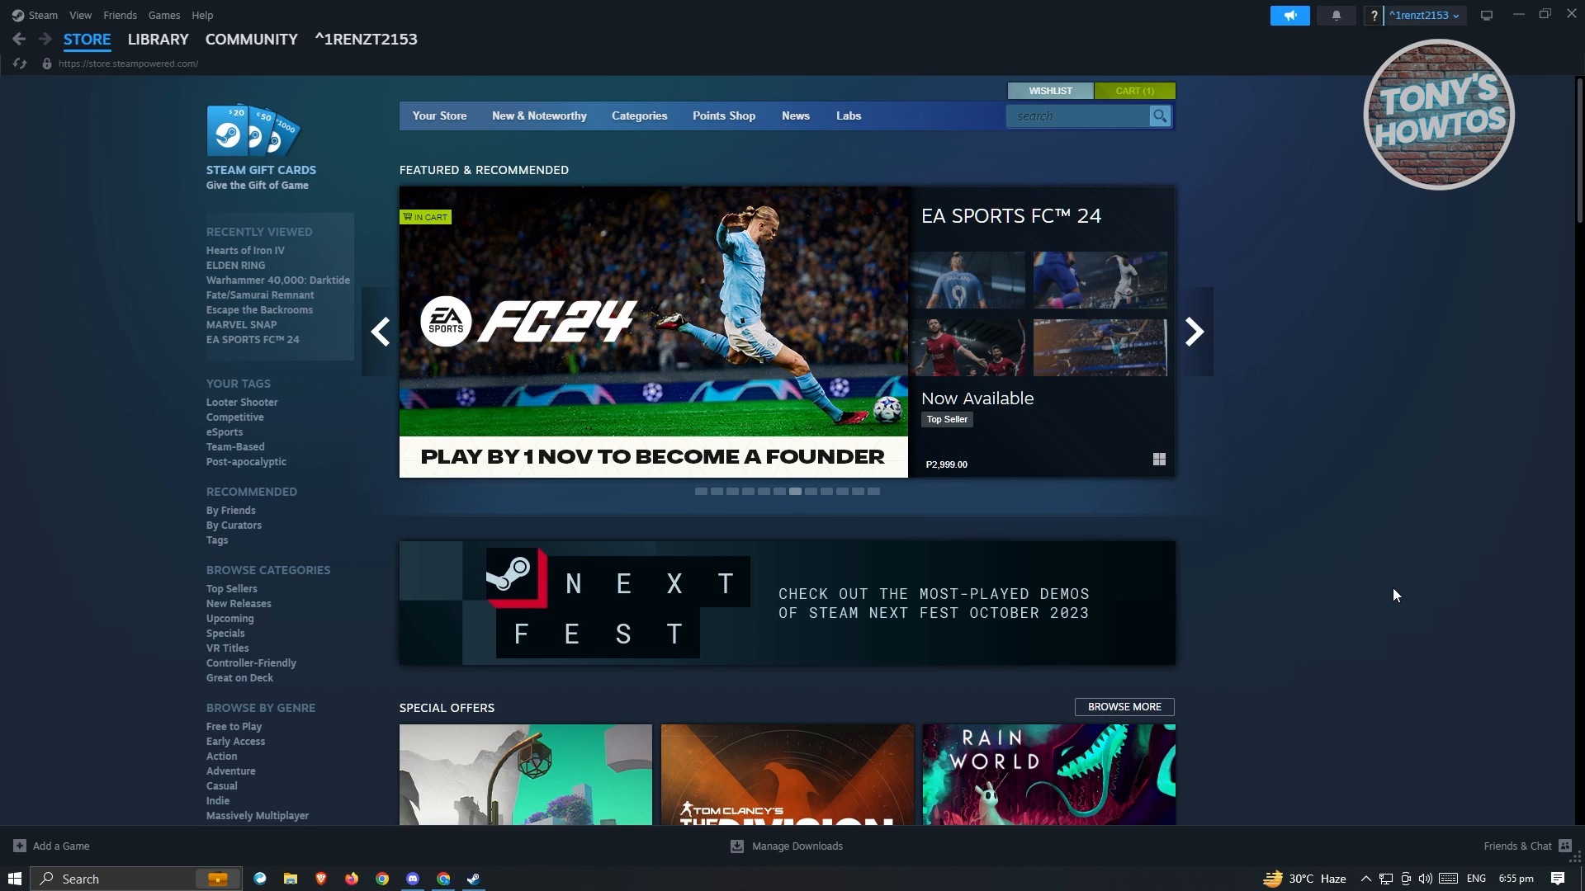
Search Windows for 'internet options' and launch the Internet Options control panel.
left_click(1190, 332)
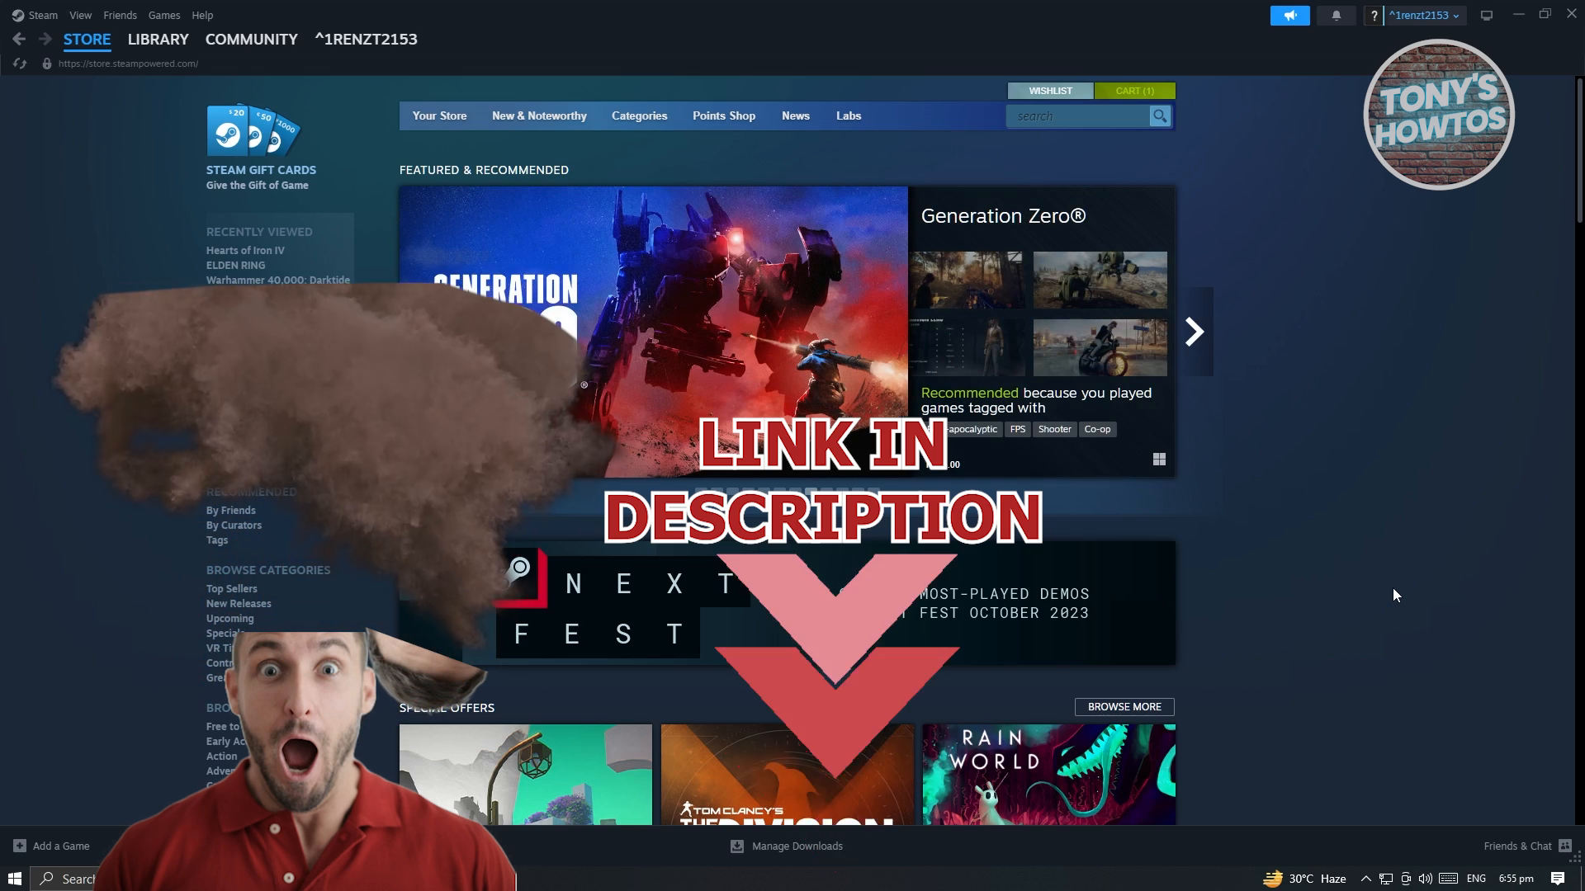
left_click(1191, 332)
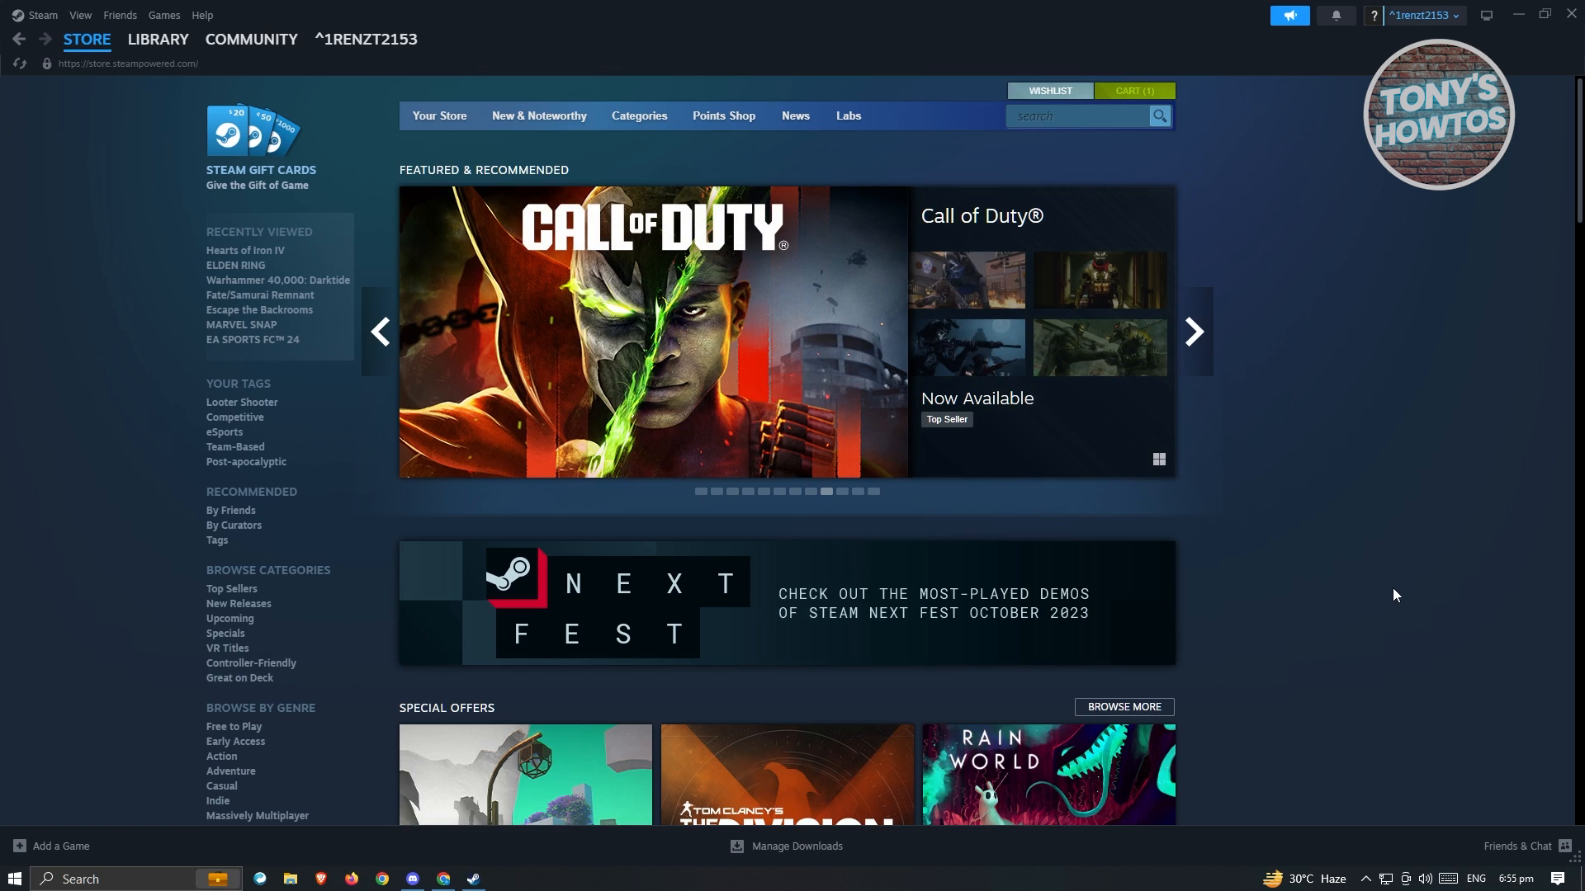
left_click(1191, 331)
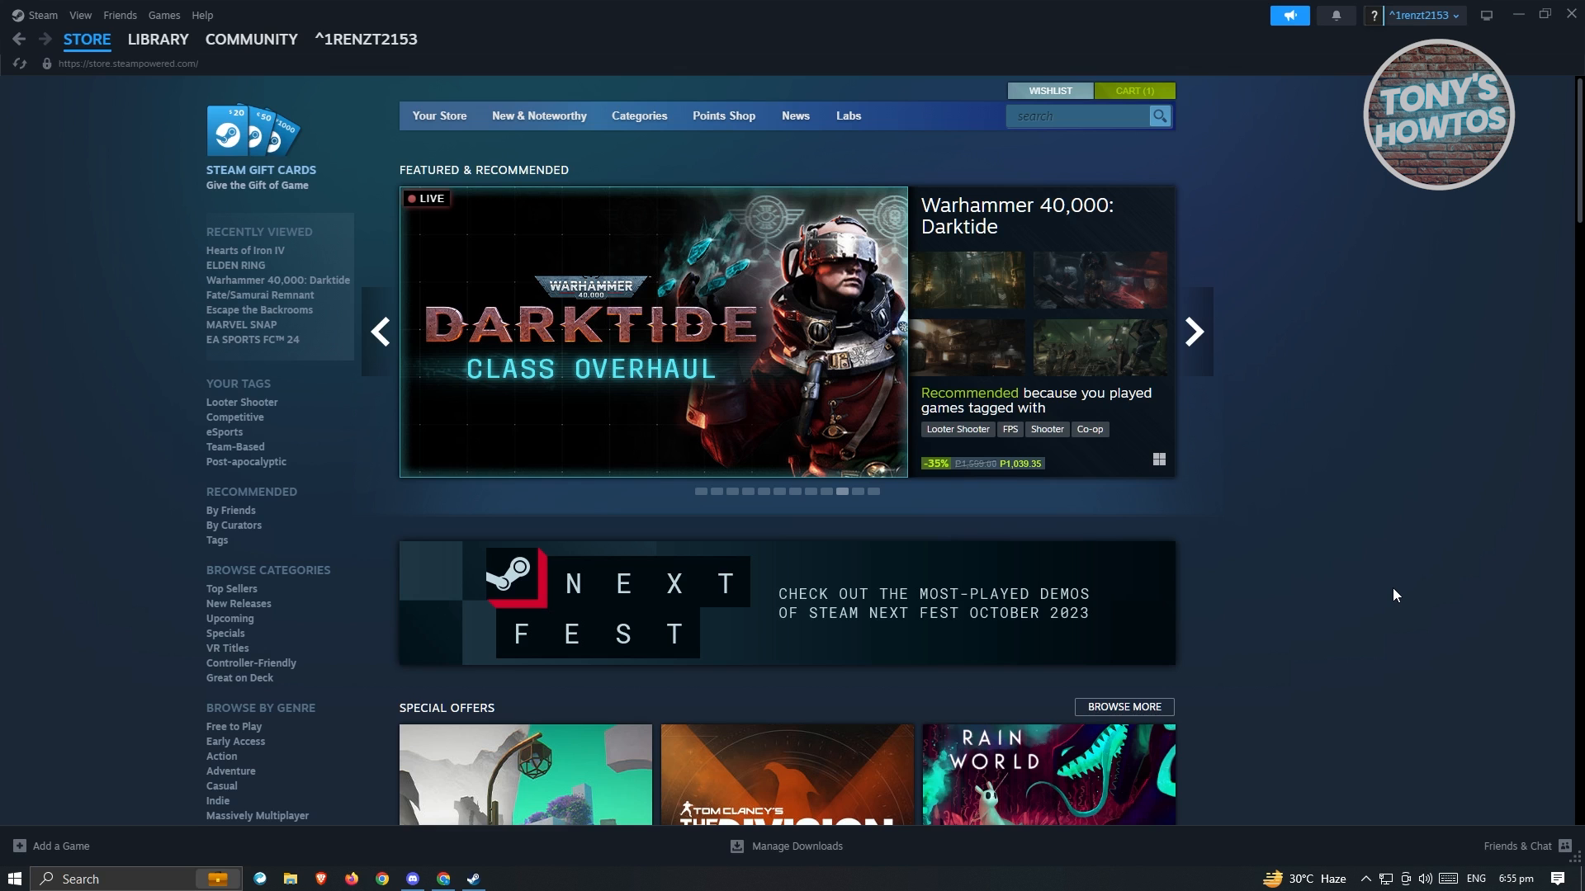
left_click(1192, 332)
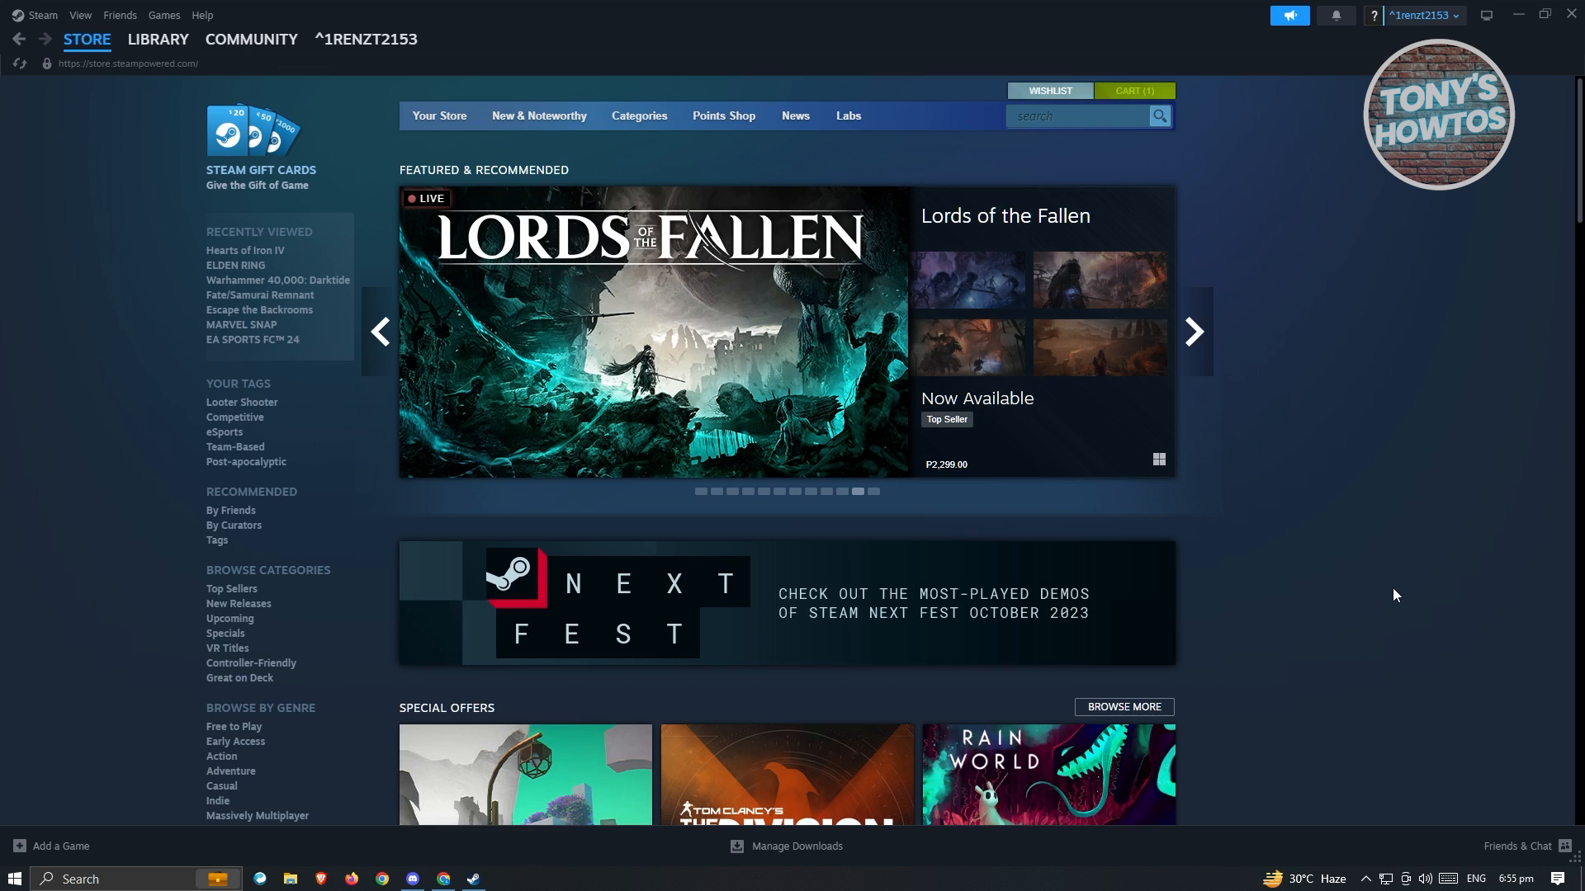
left_click(1192, 332)
type("internet option")
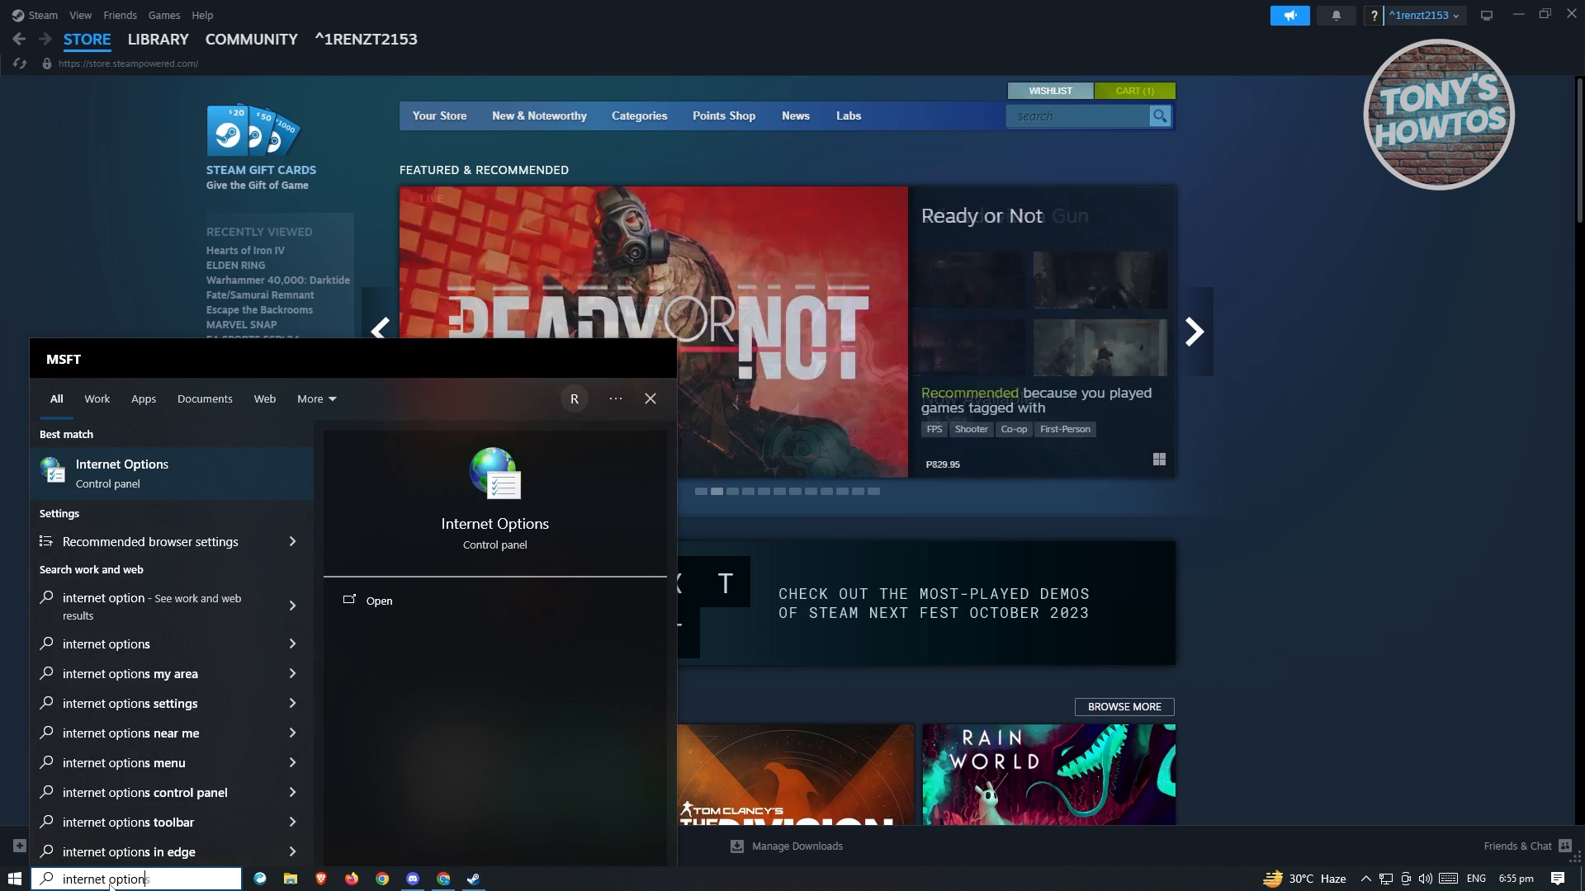
left_click(380, 600)
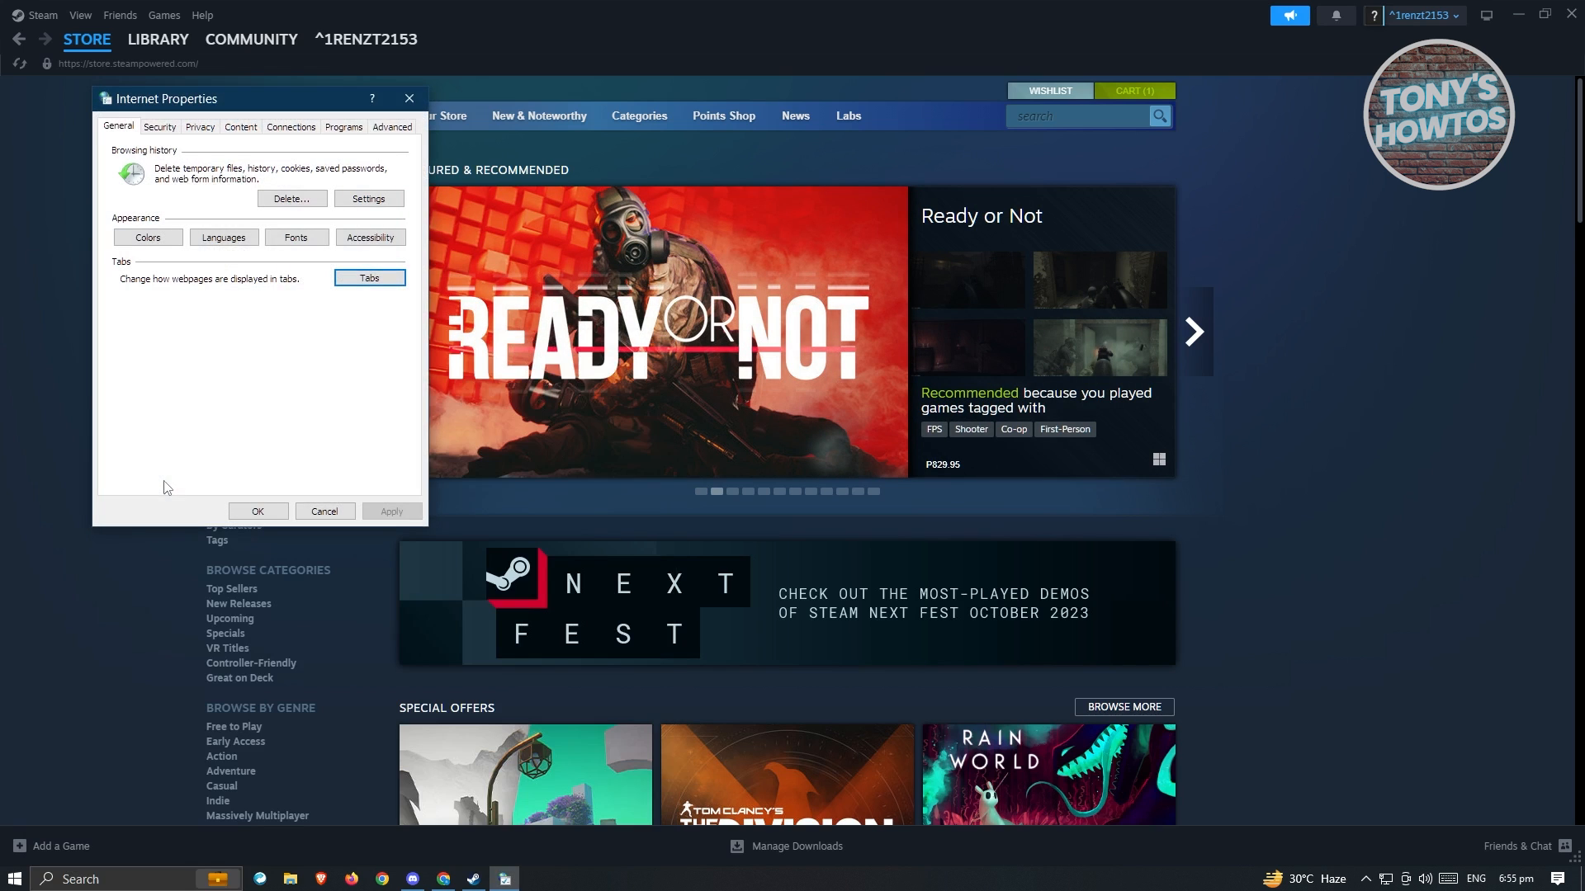
Review the Connections settings, close Internet Properties, and bring up the Steam client menu.
left_click(290, 127)
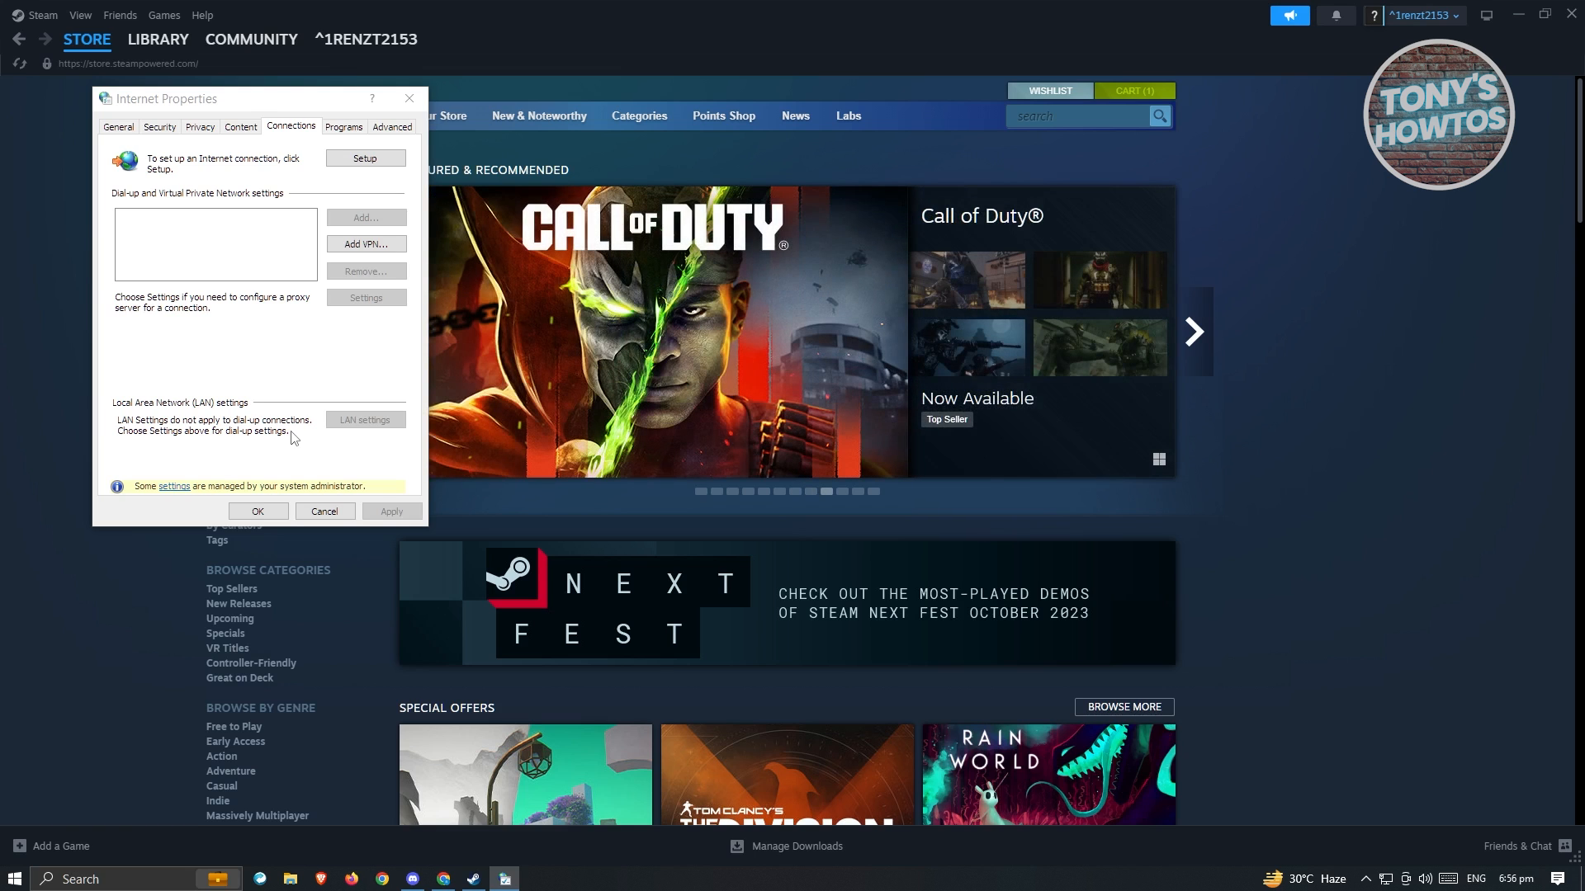
mouse_move(403, 431)
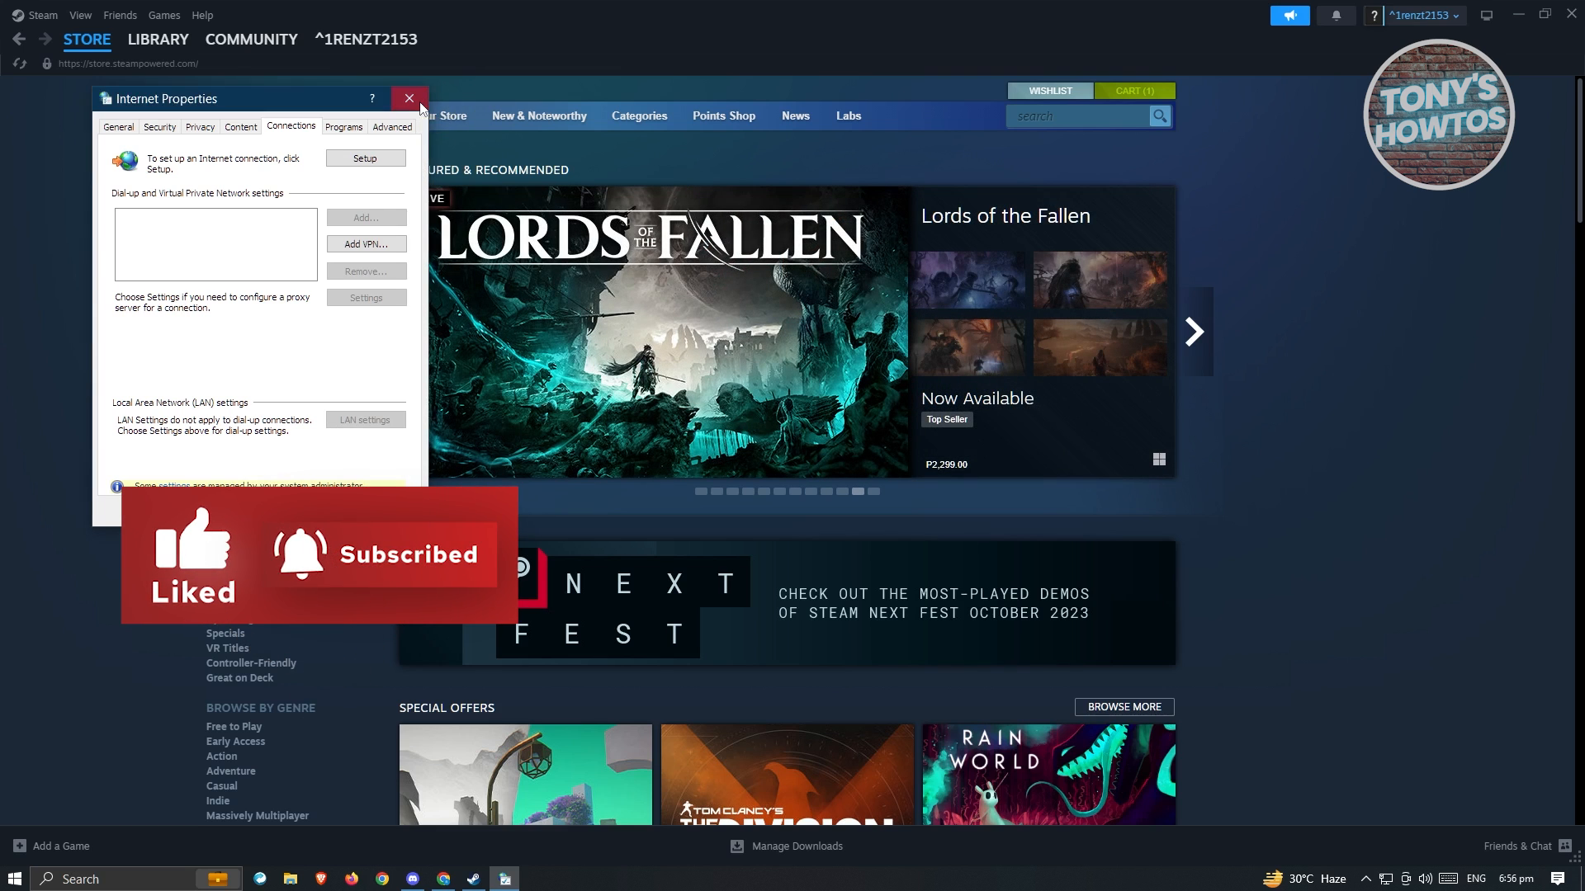
left_click(408, 97)
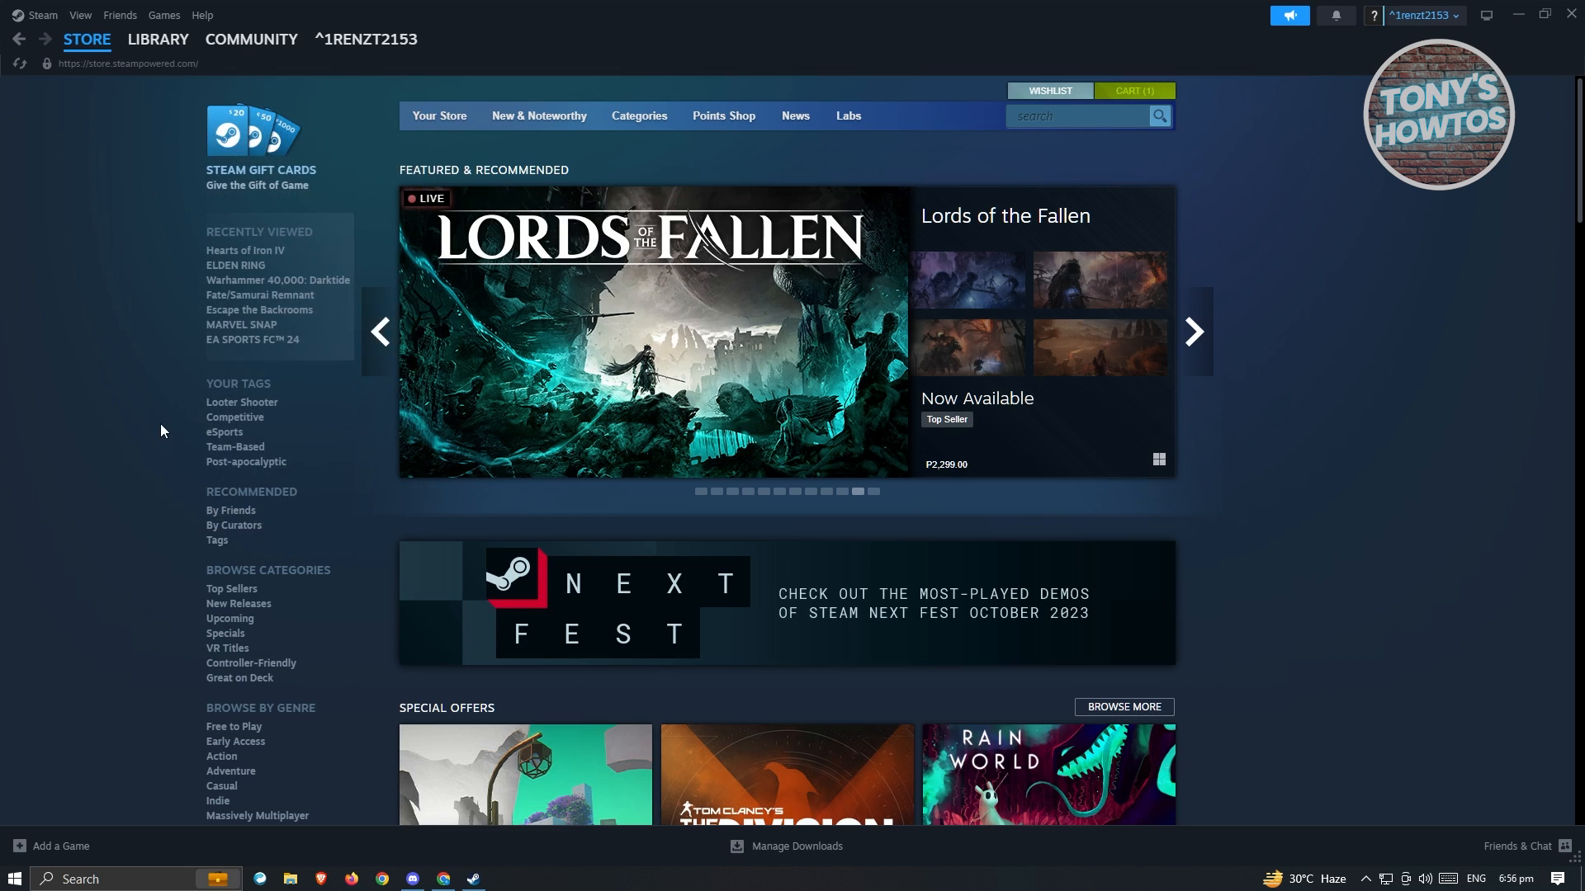
mouse_move(119, 231)
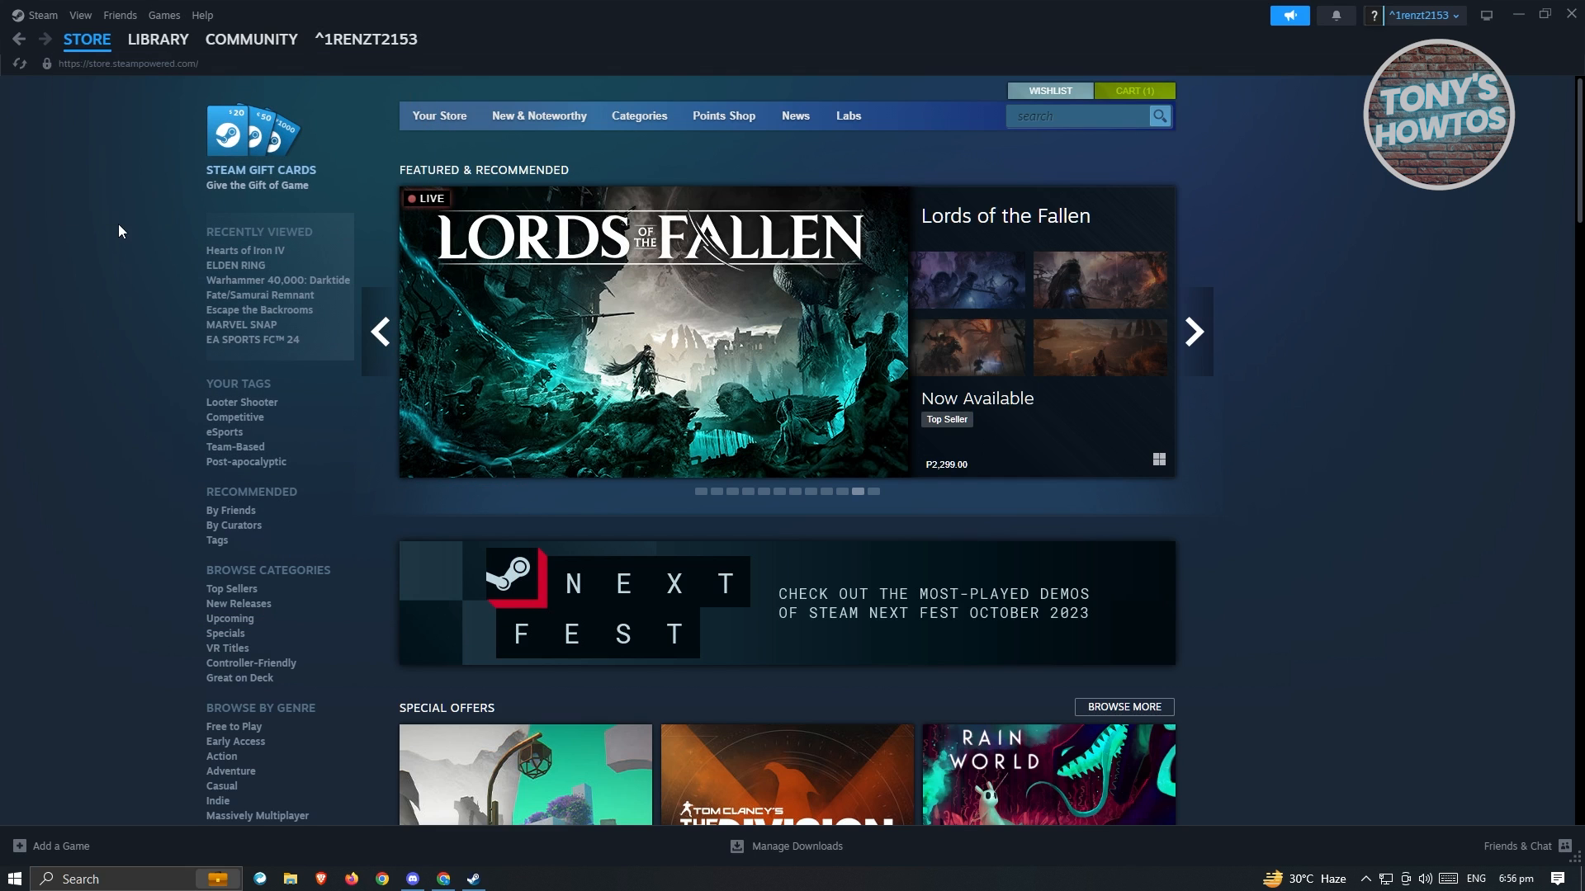
left_click(43, 15)
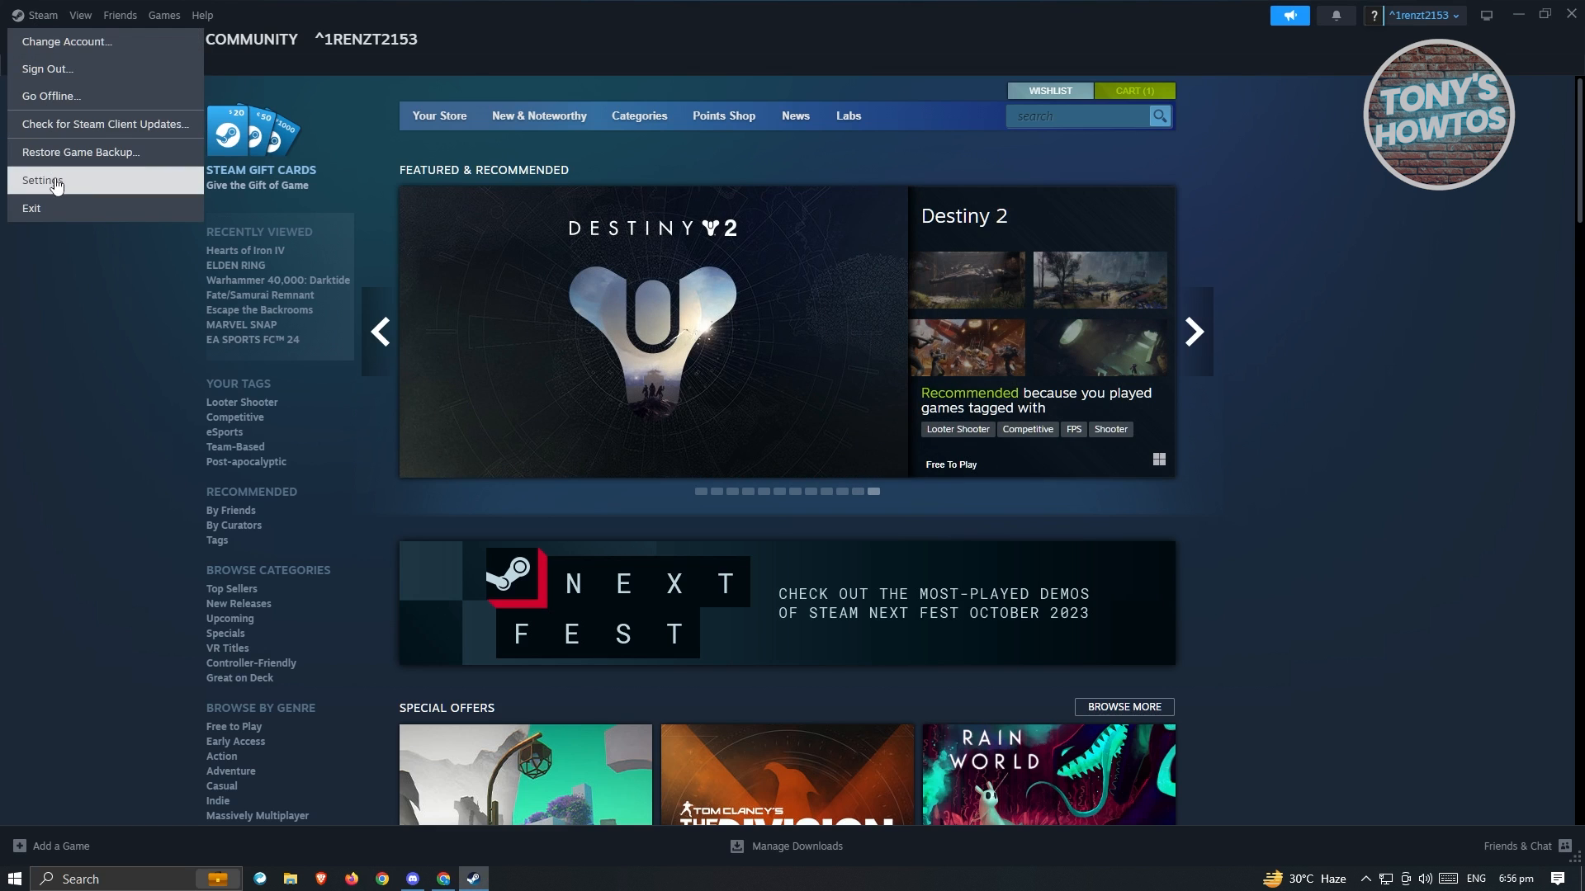
Clear the download cache from Settings > Downloads and confirm so Steam restarts.
left_click(41, 181)
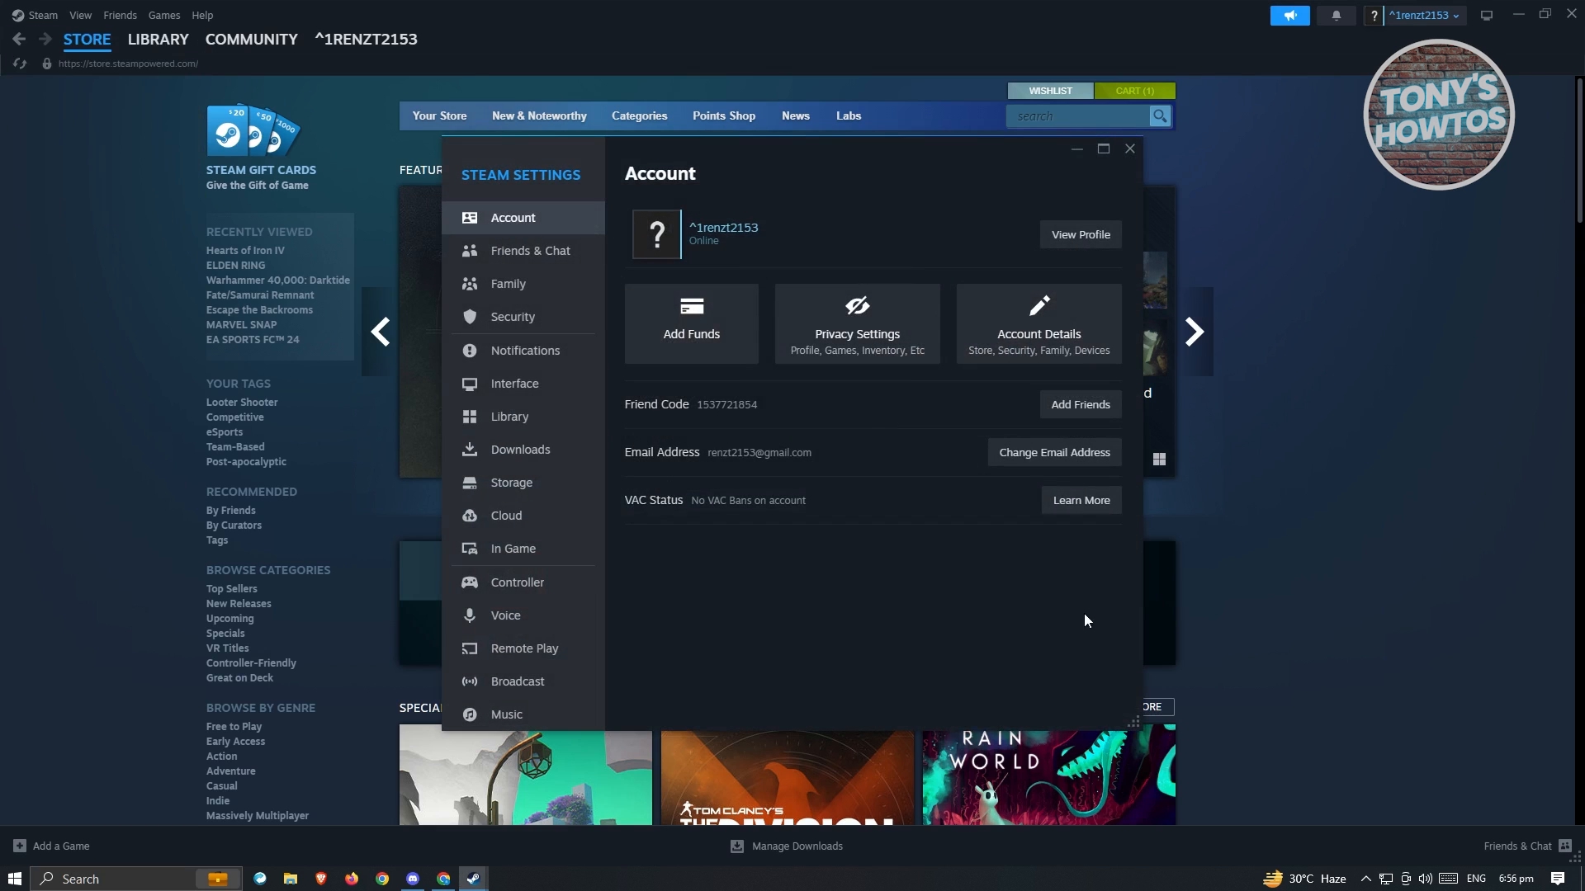
left_click(520, 449)
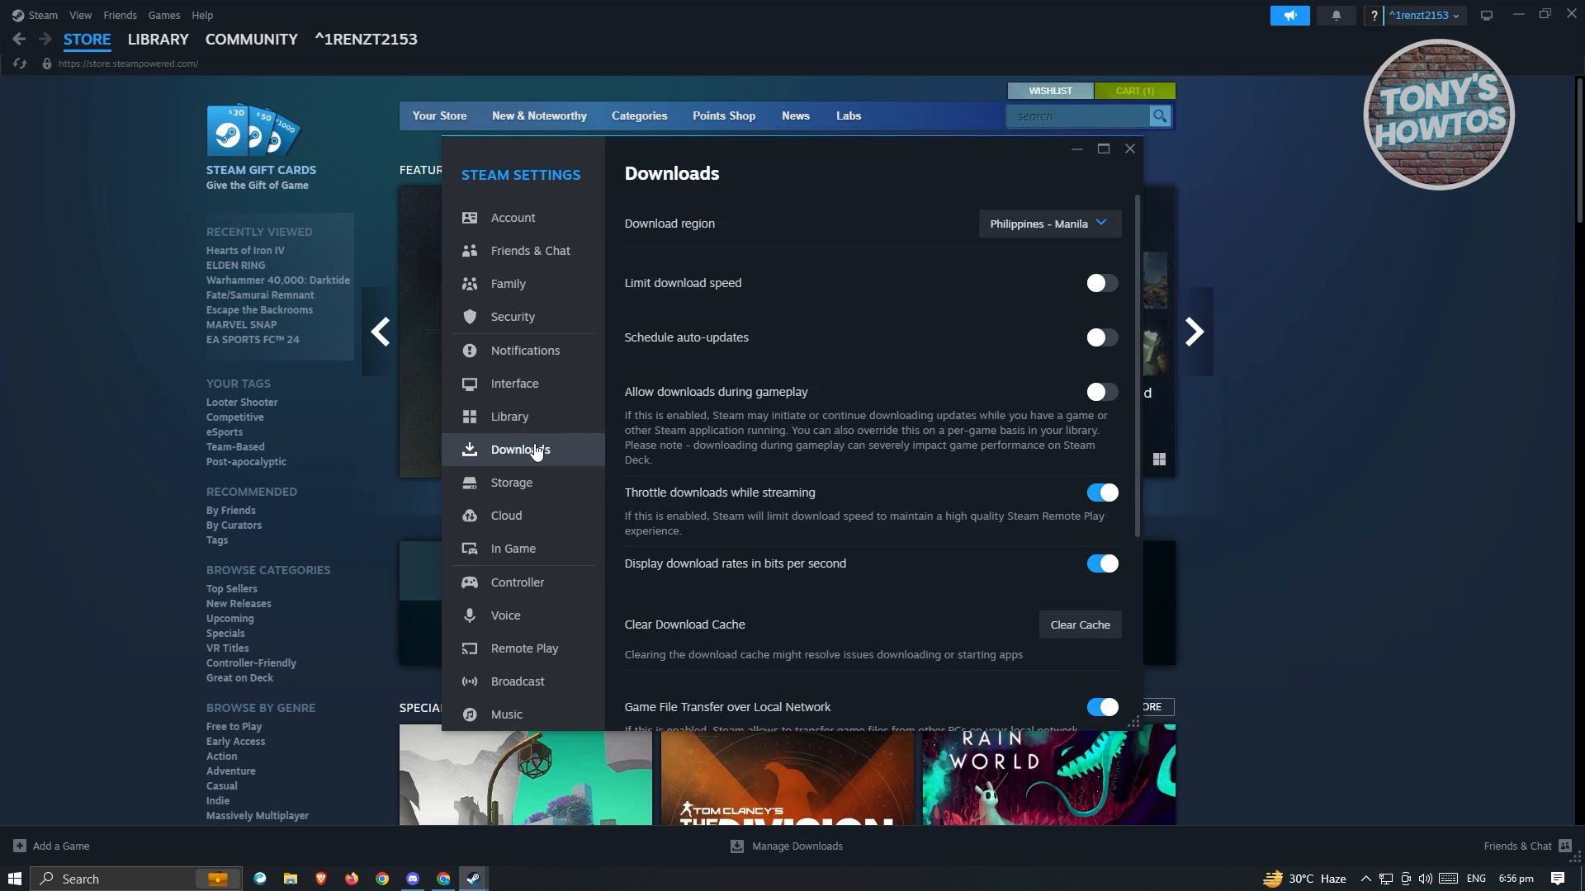
mouse_move(885, 466)
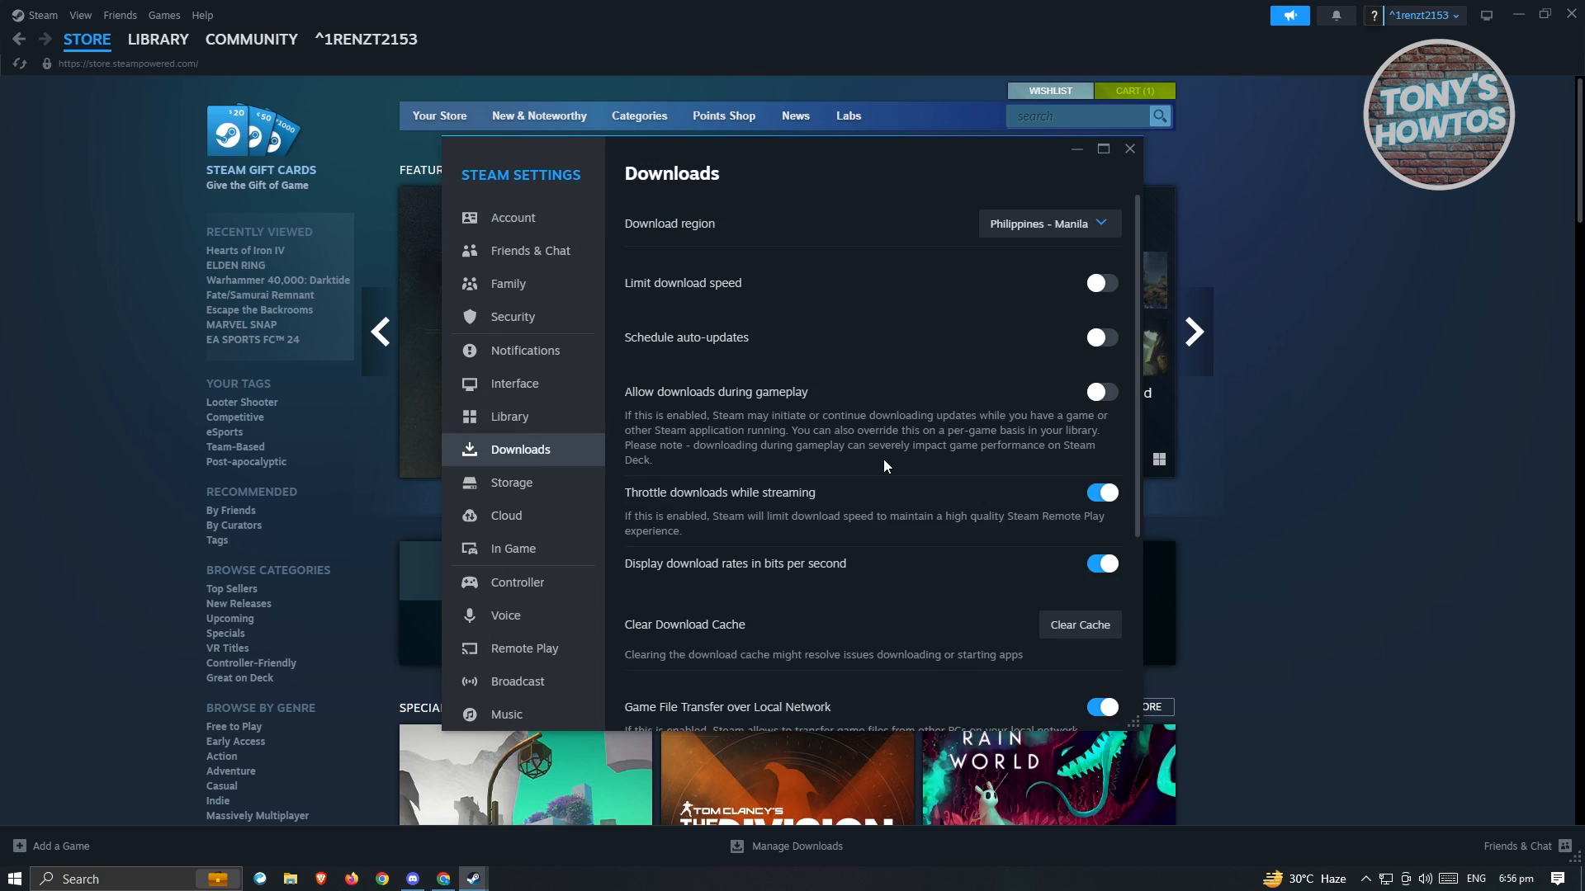
scroll("down", 3)
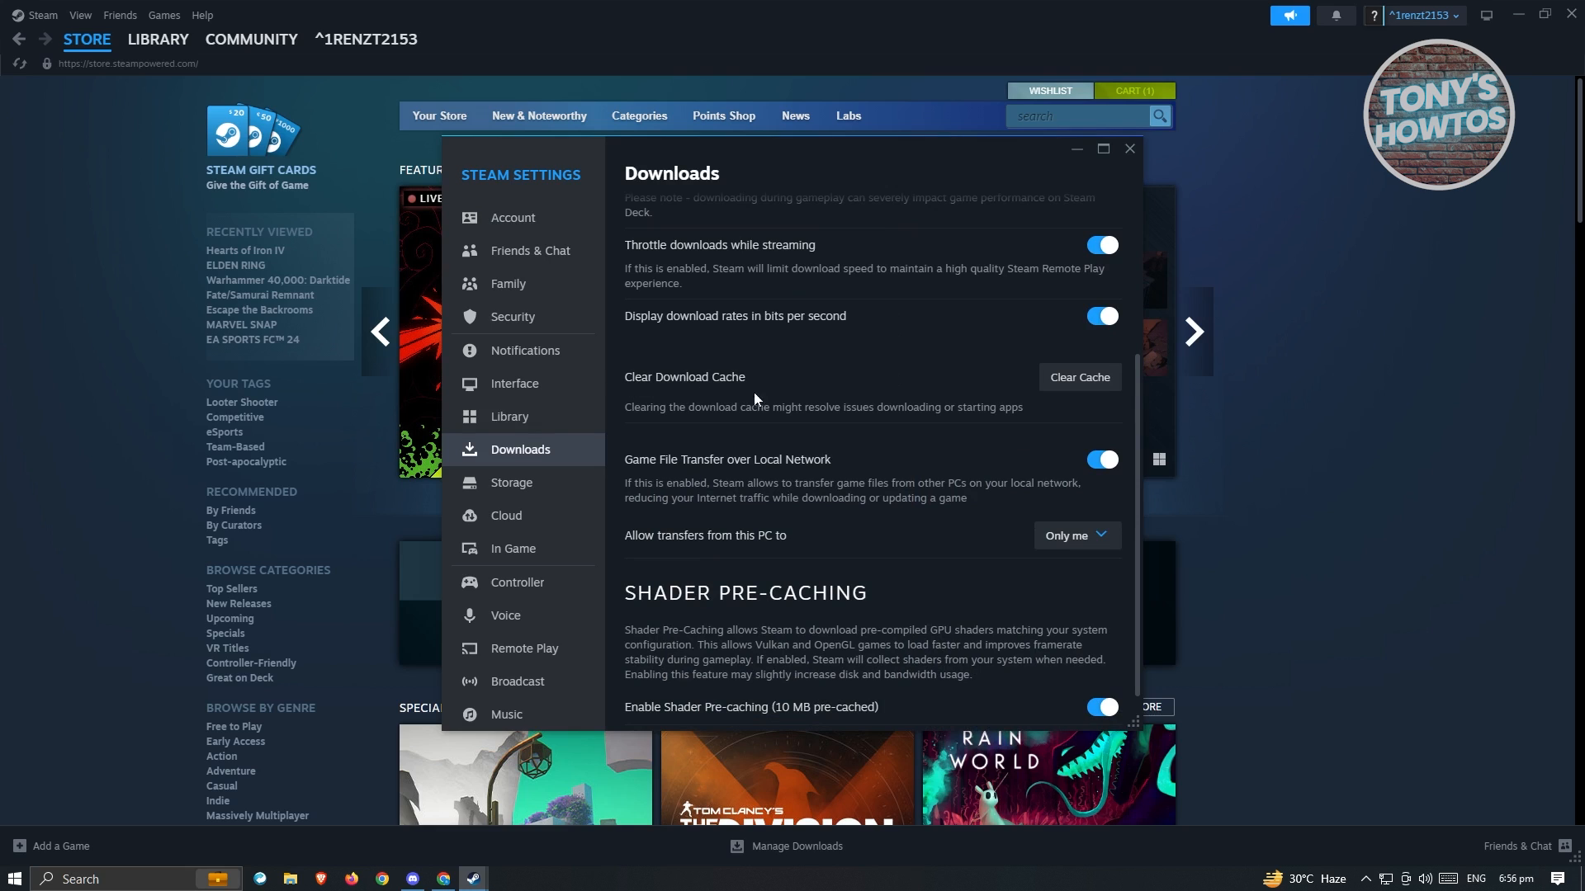
mouse_move(758, 387)
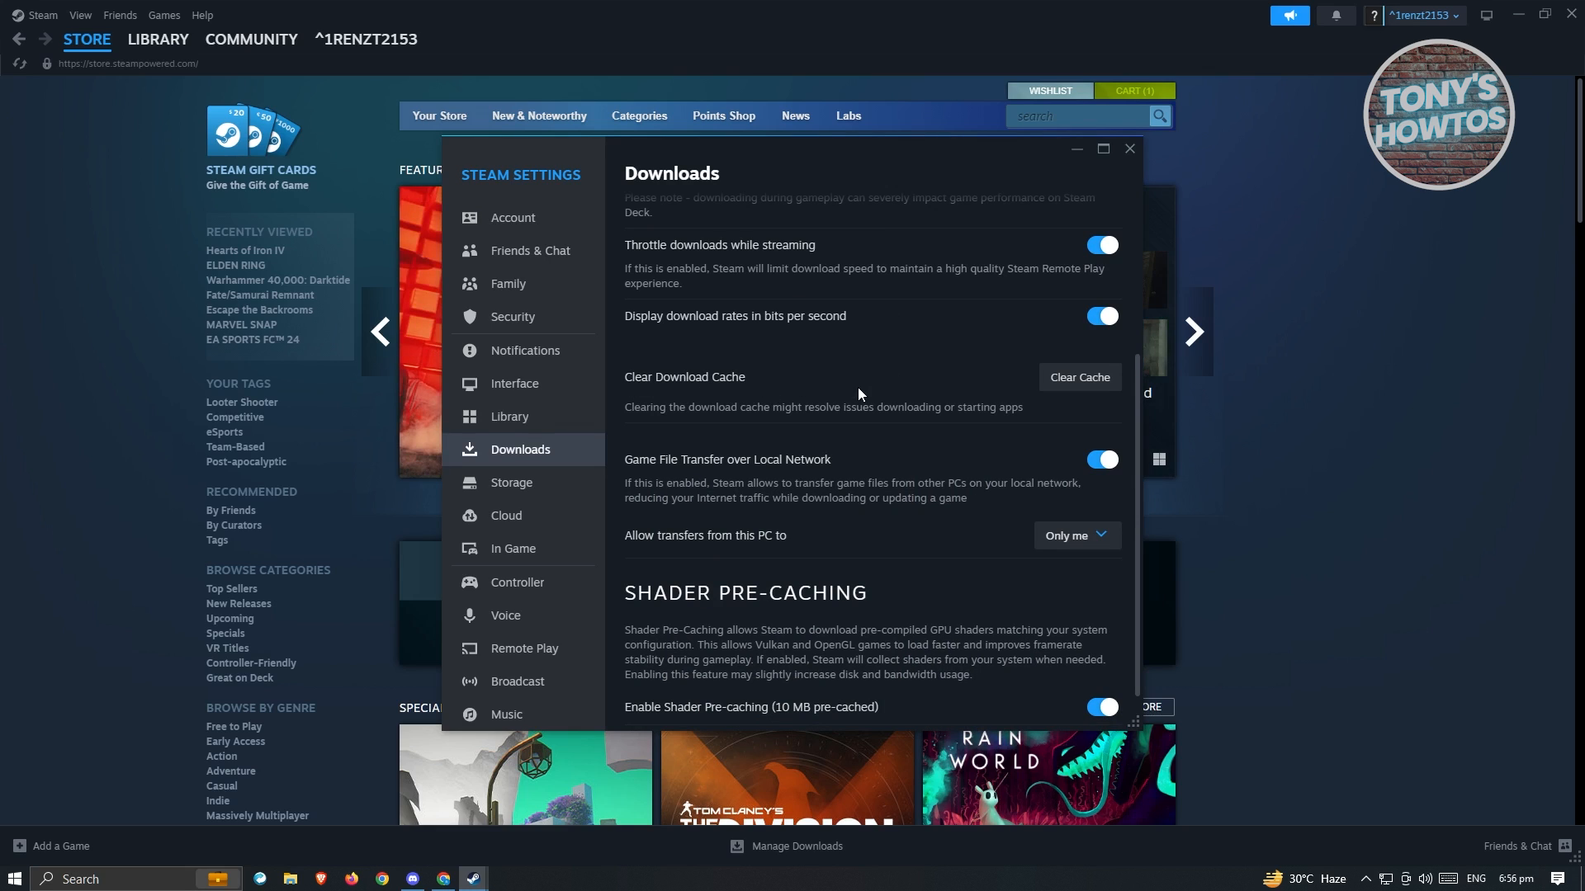
mouse_move(941, 380)
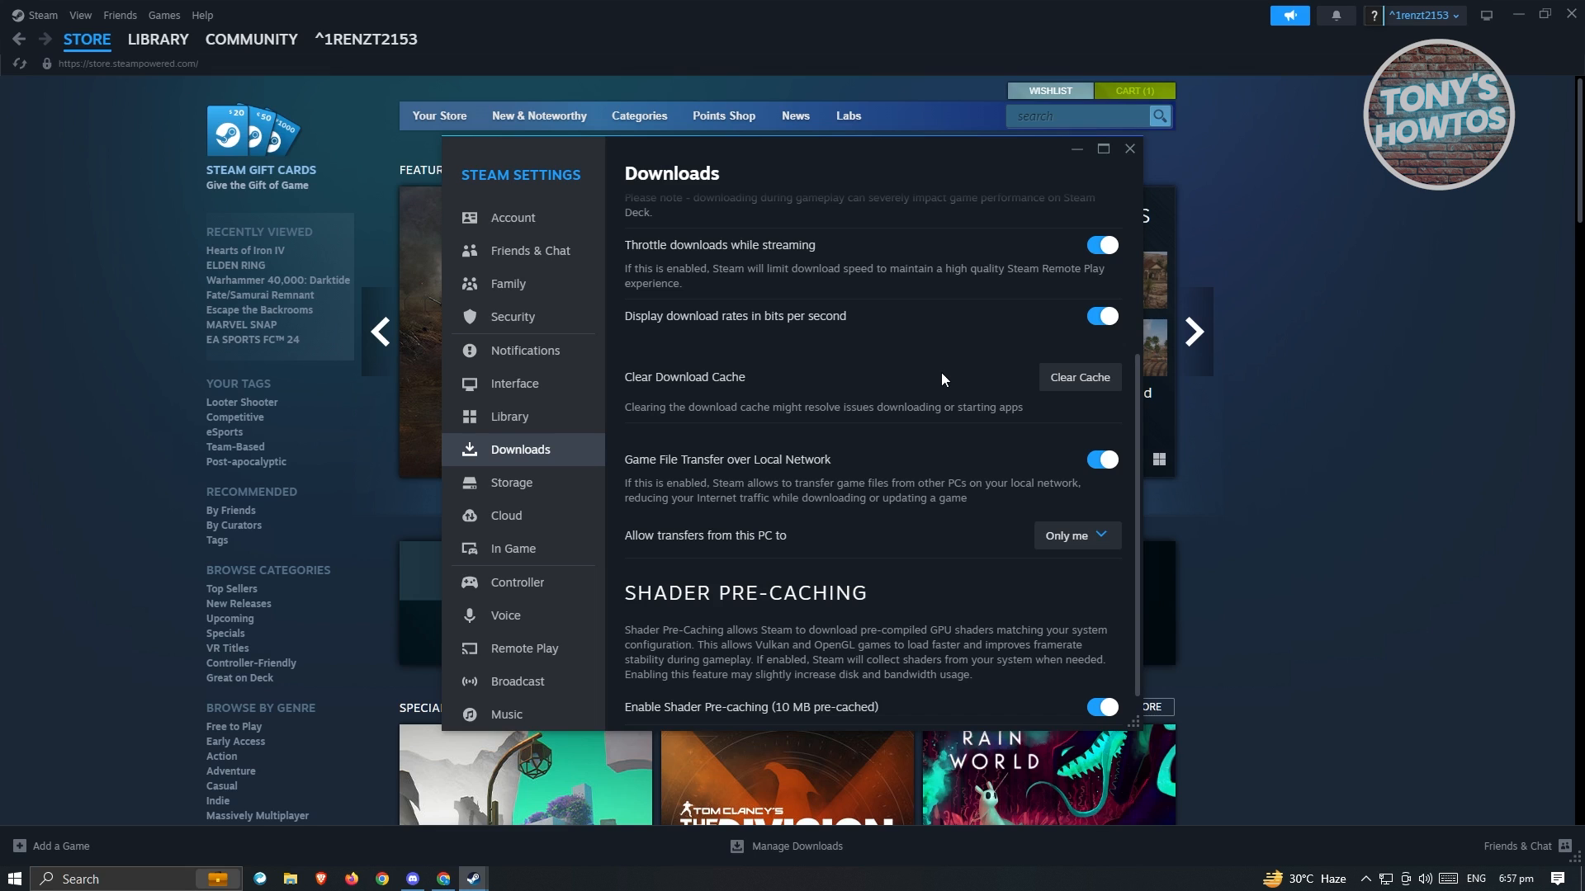
left_click(1078, 376)
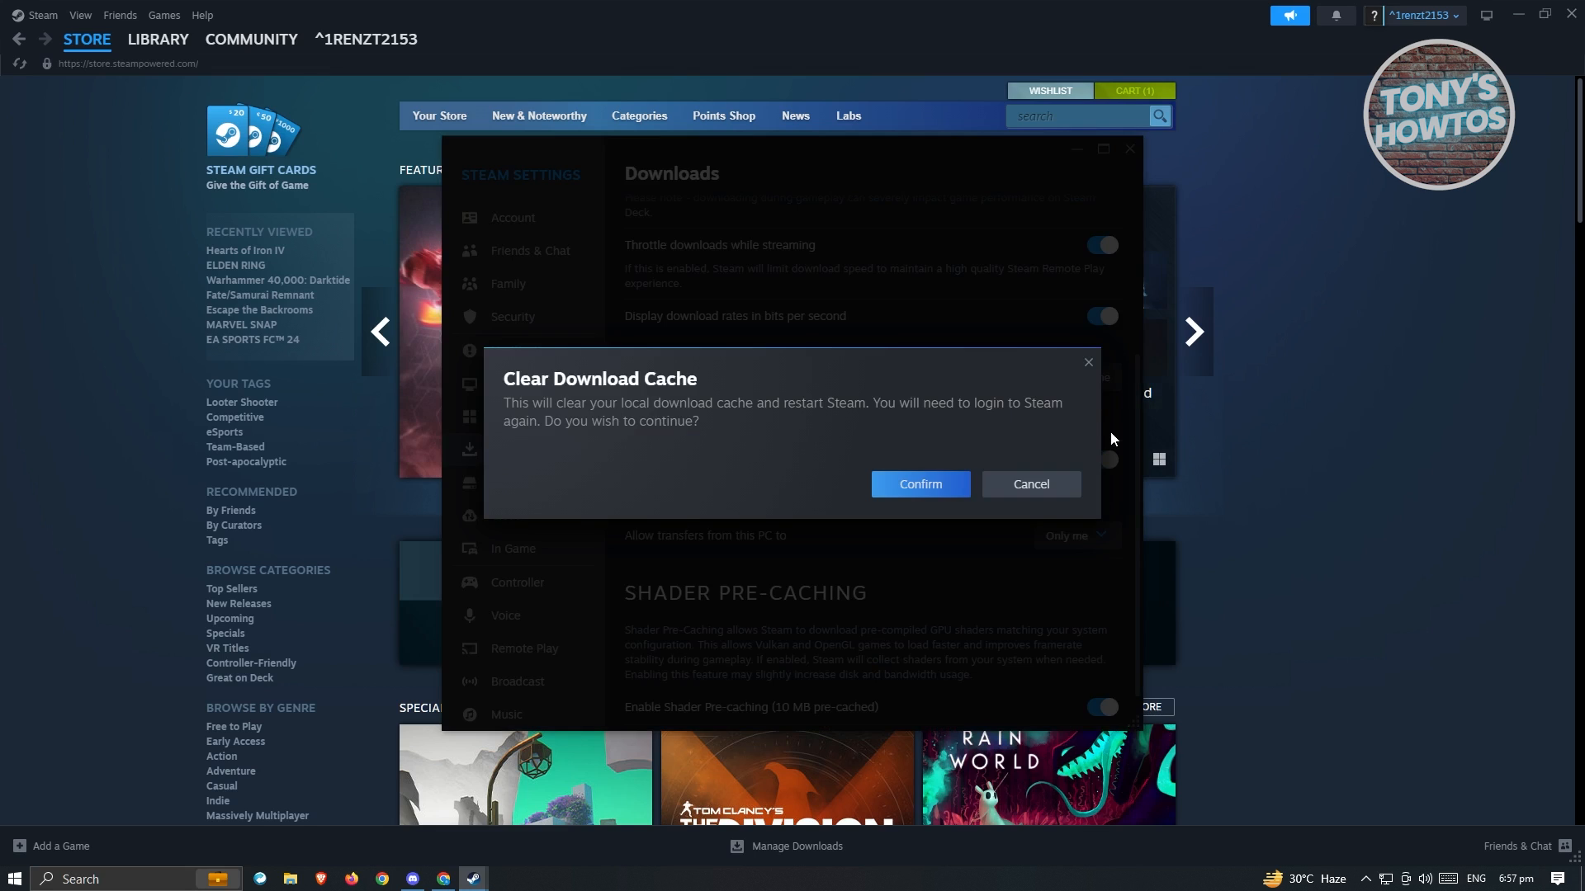
left_click(918, 484)
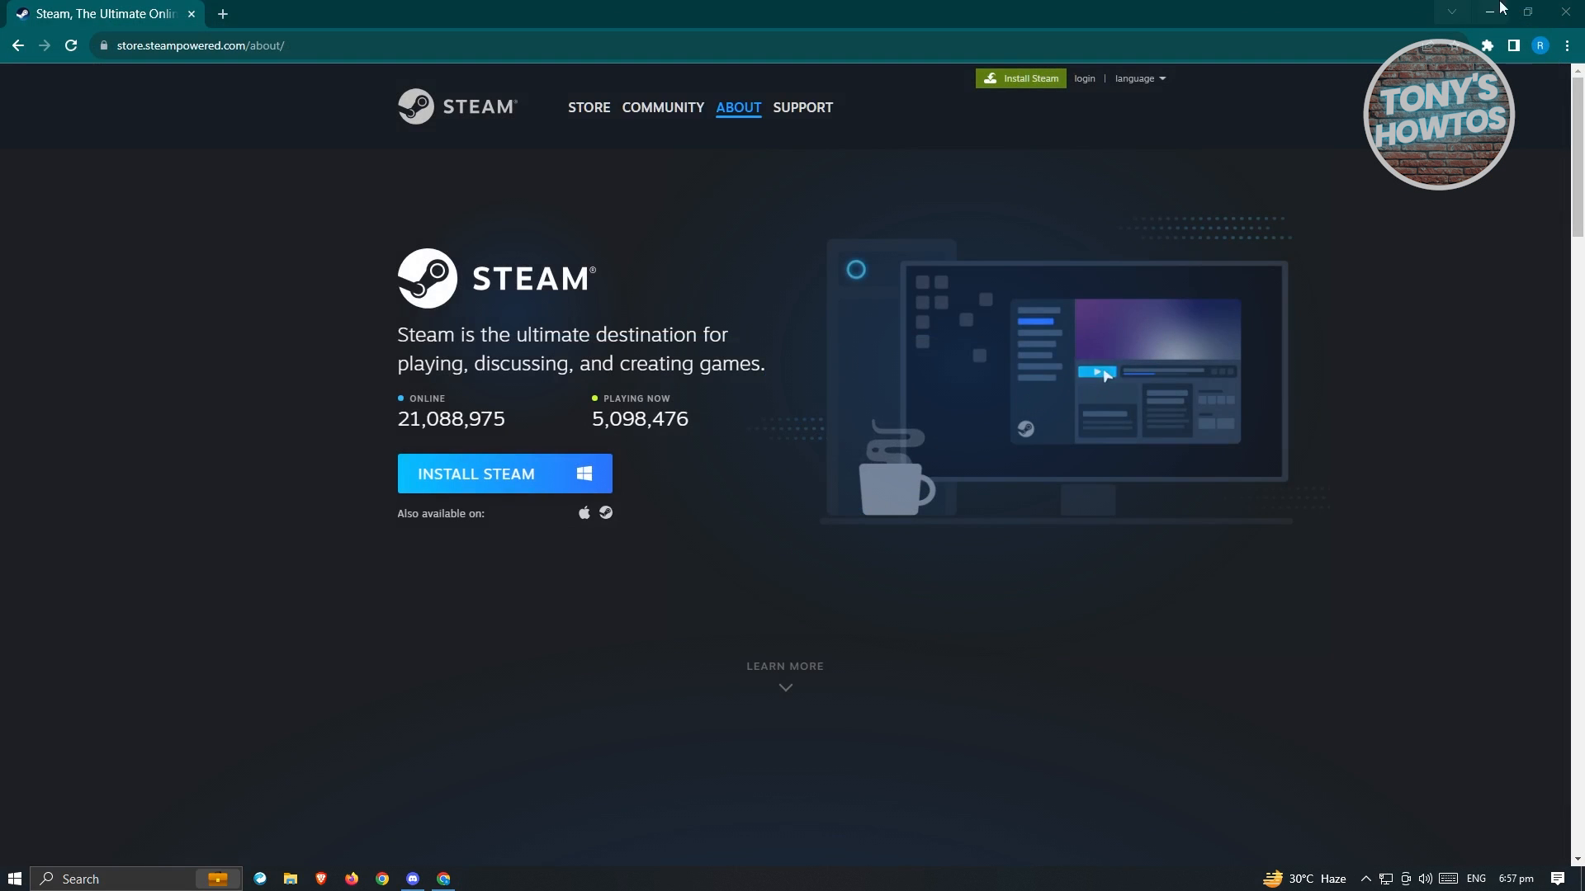
mouse_move(1487, 11)
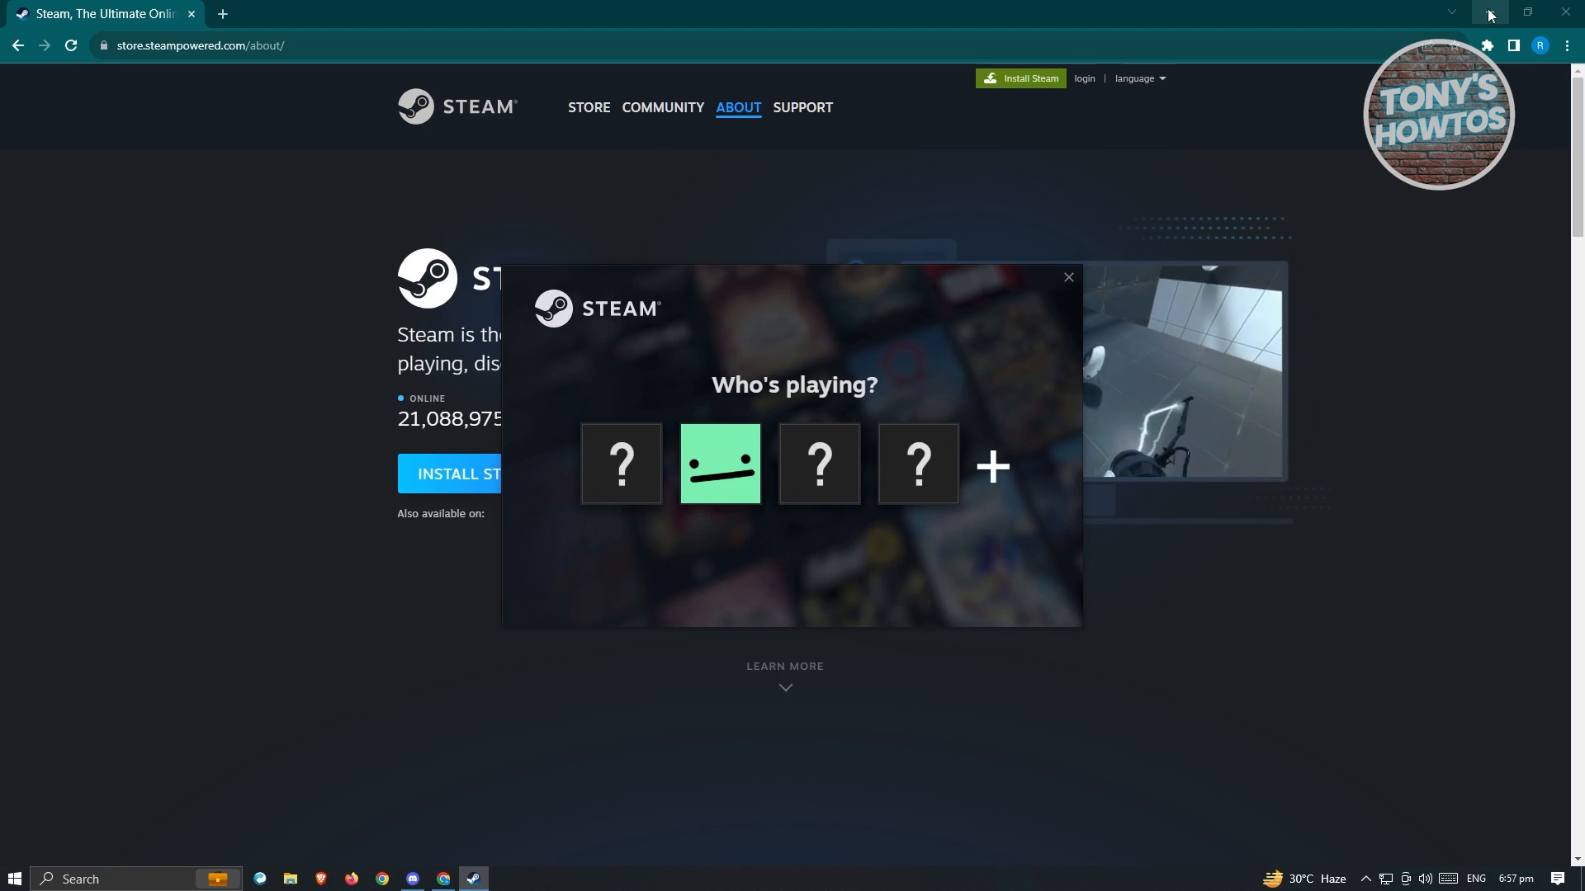
mouse_move(621, 463)
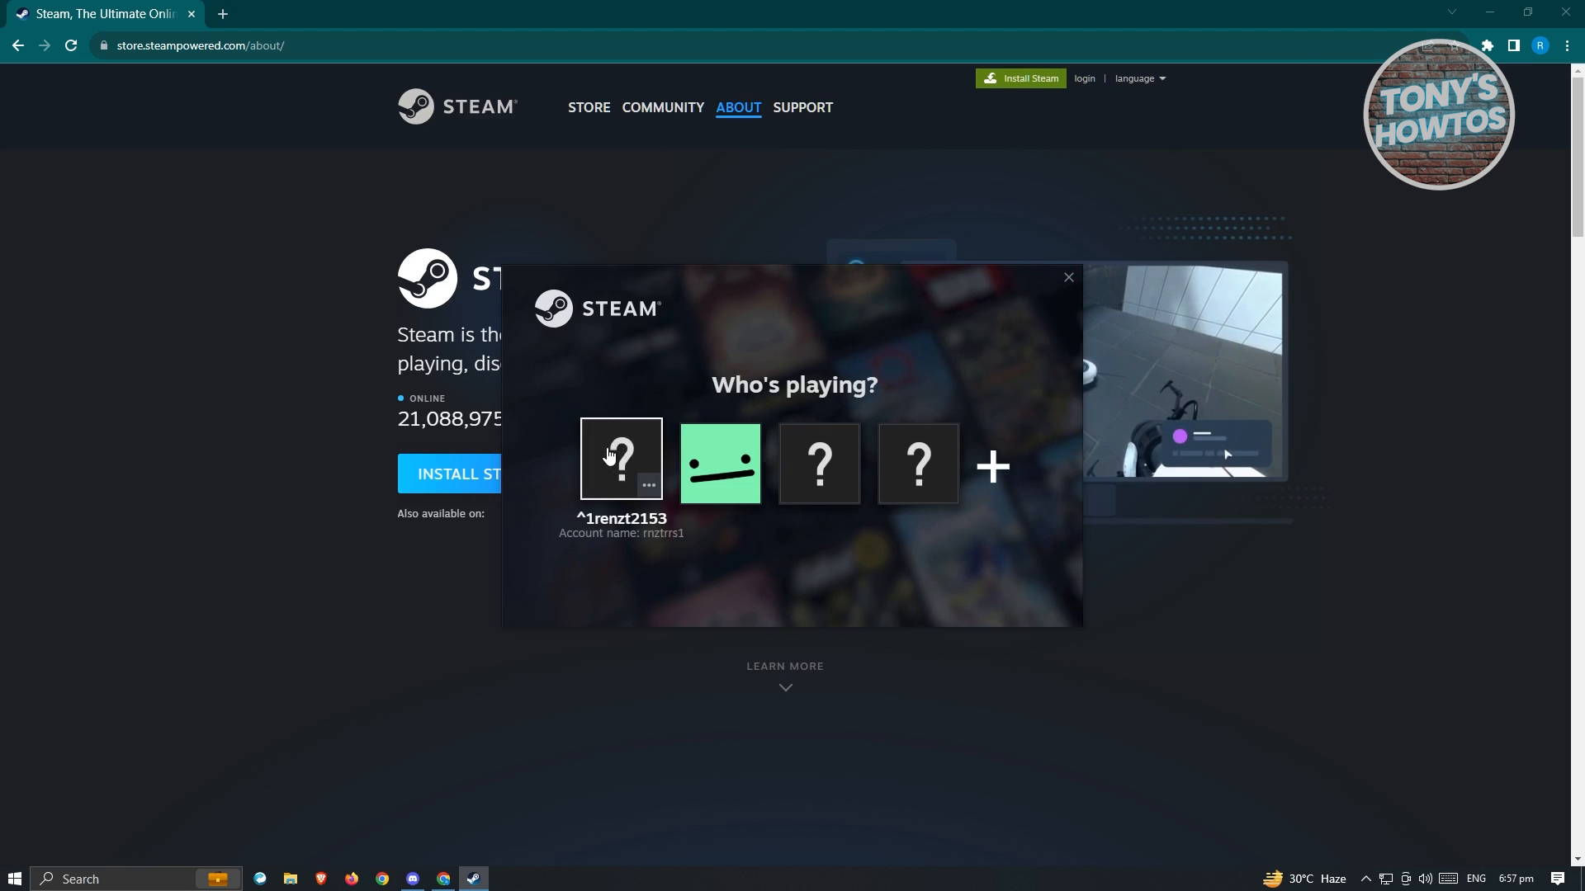
Sign in with the first saved account in the 'Who's playing?' picker.
left_click(621, 462)
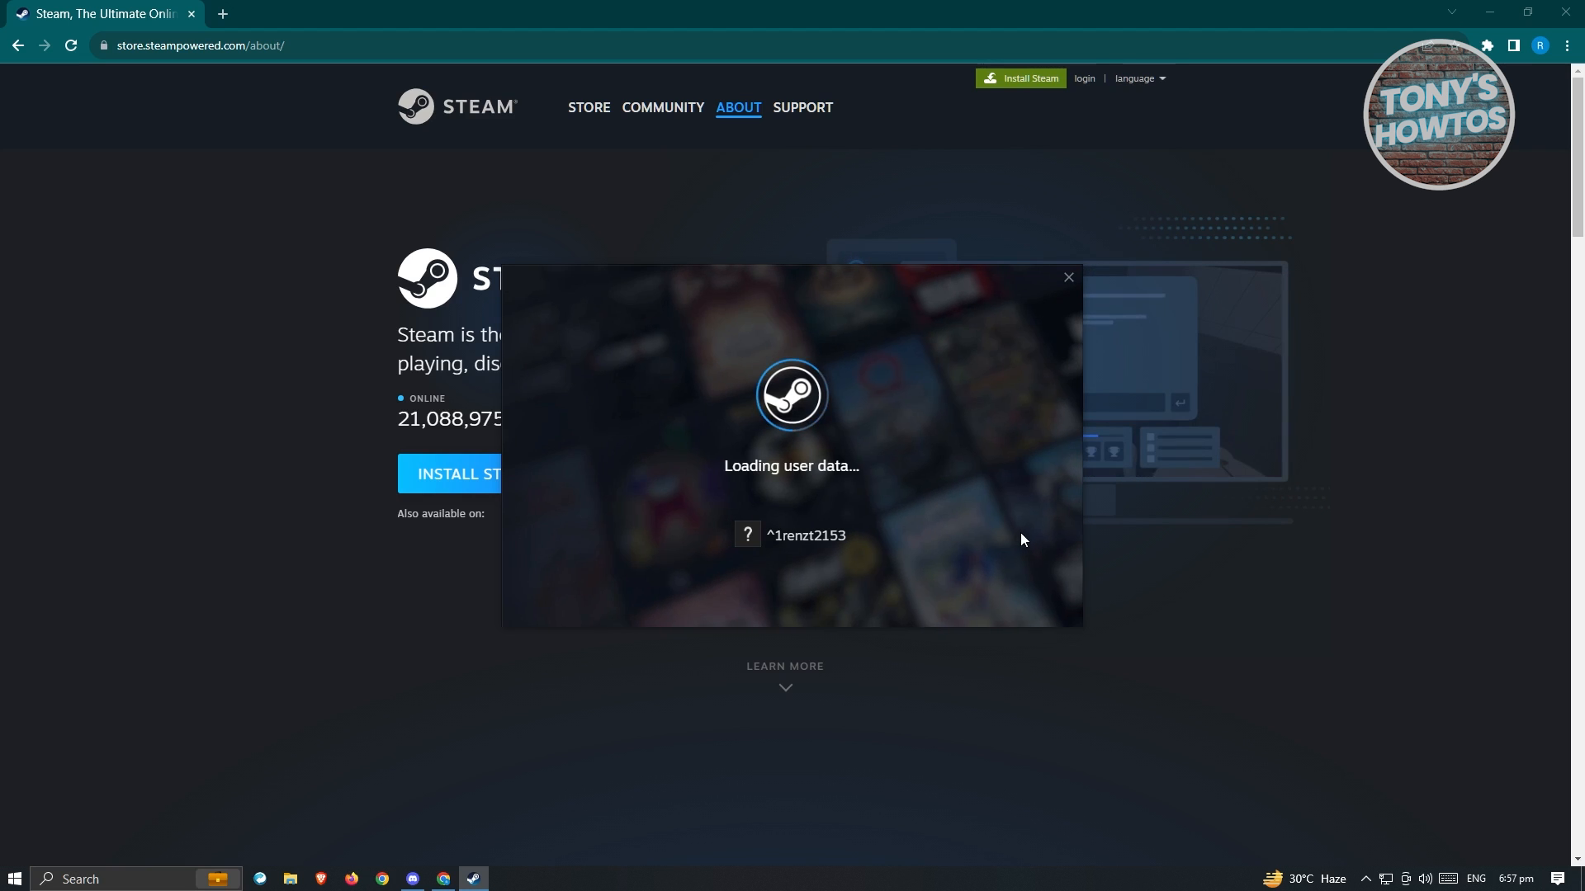